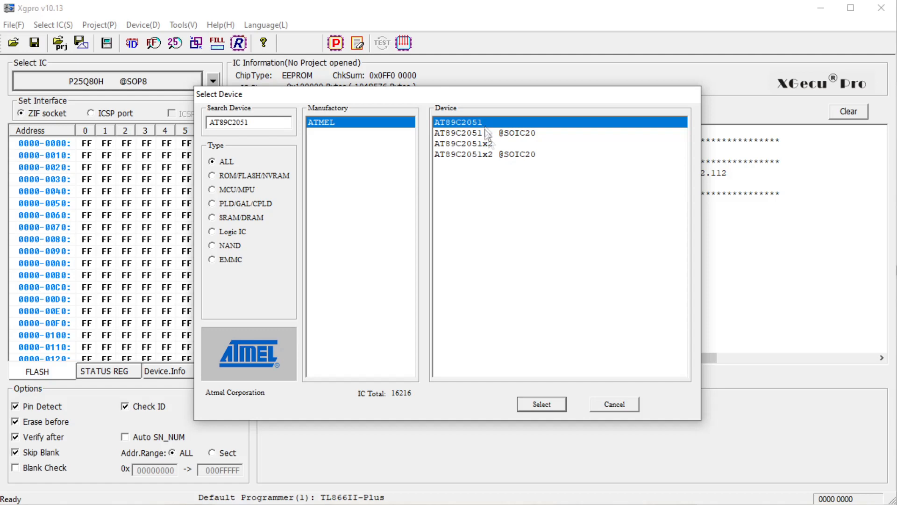
Select the plain AT89C2051 entry as the 2048-byte target device
{"action": "left_click", "coordinate": [542, 404]}
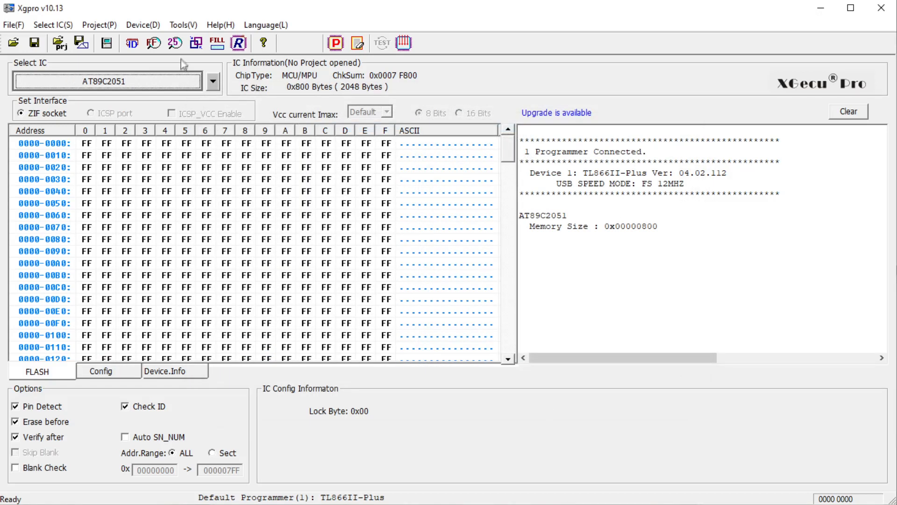
{"action": "left_click", "coordinate": [239, 43]}
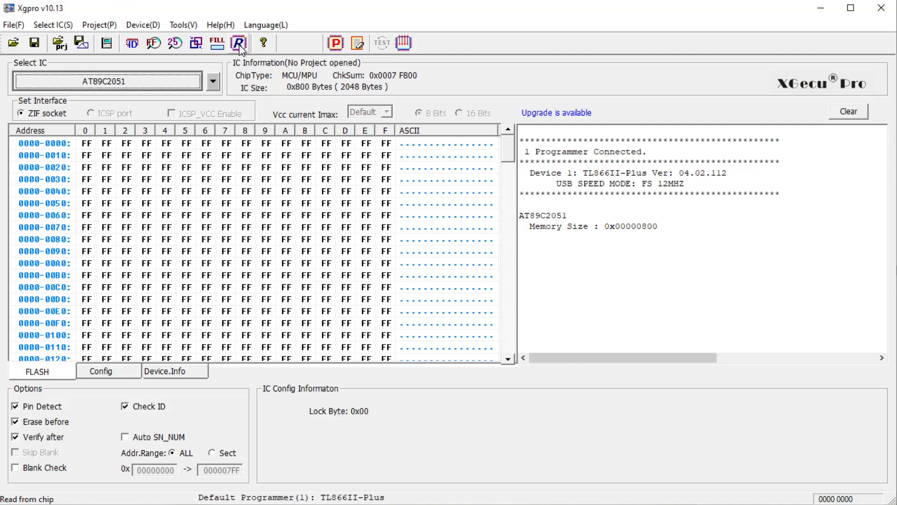
Read the AT89C2051 flash into the buffer (checksum 0x0002 AA17) and scroll through its contents
{"action": "left_click", "coordinate": [239, 43]}
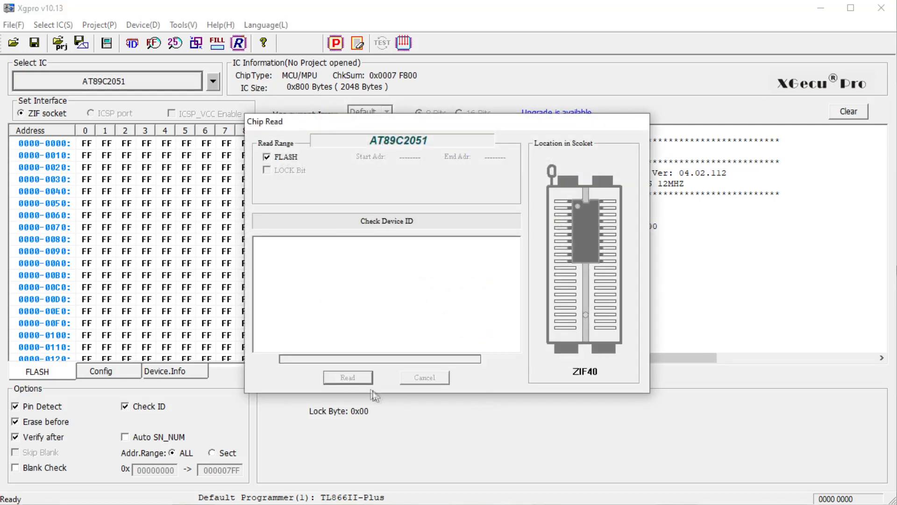
{"action": "left_click", "coordinate": [347, 377]}
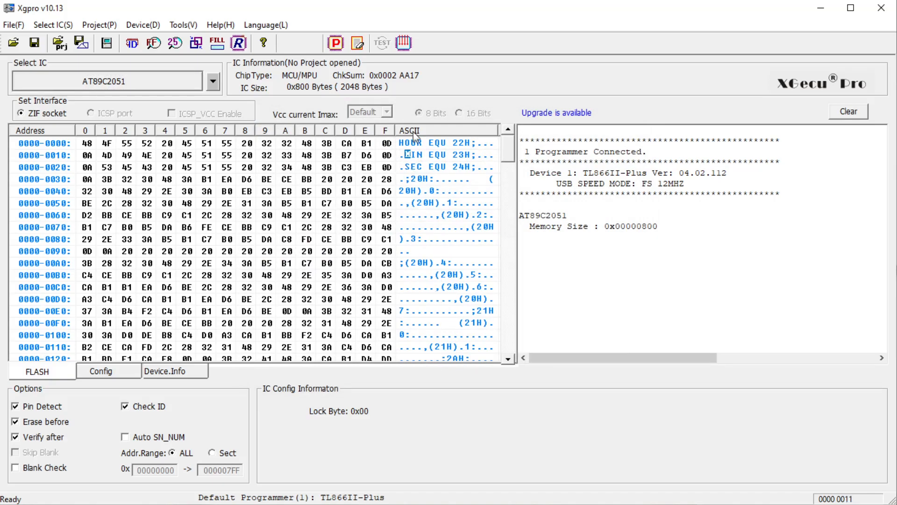
{"action": "scroll", "scroll_direction": "down", "scroll_amount": 3}
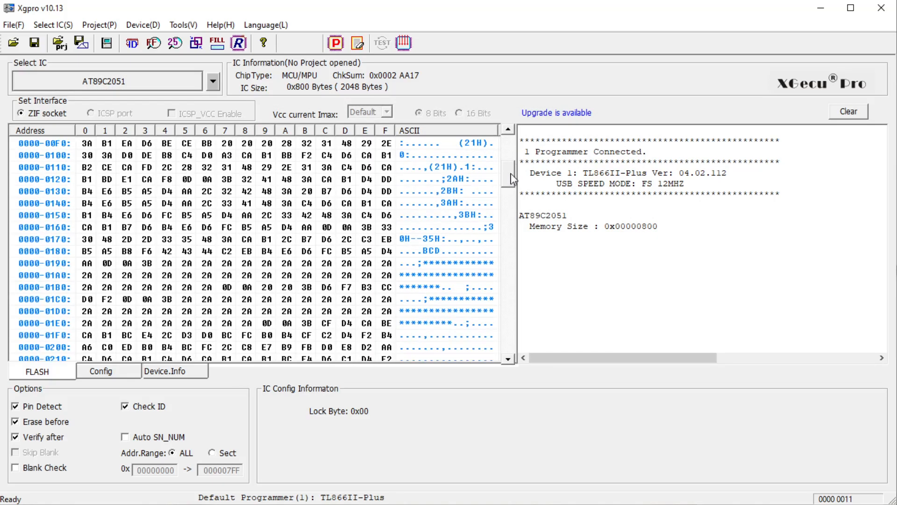
{"action": "scroll", "scroll_direction": "down", "scroll_amount": 3}
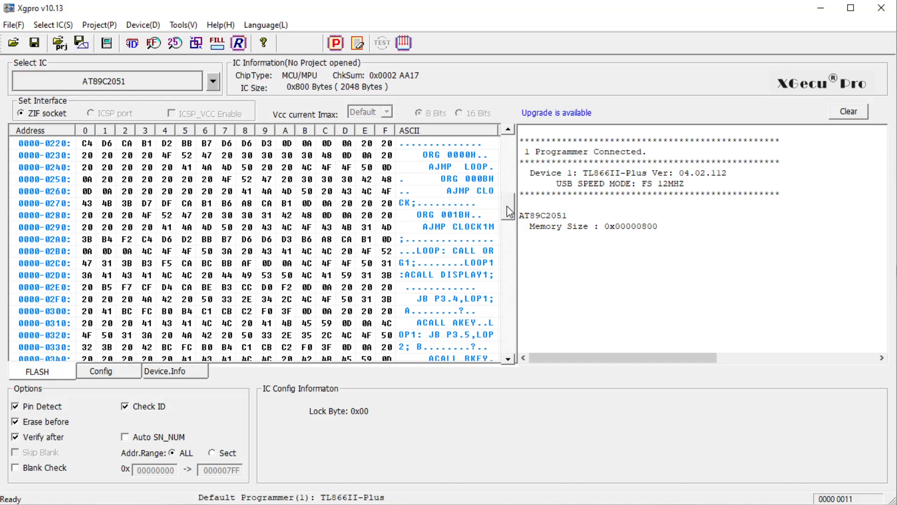
{"action": "mouse_move", "coordinate": [419, 236]}
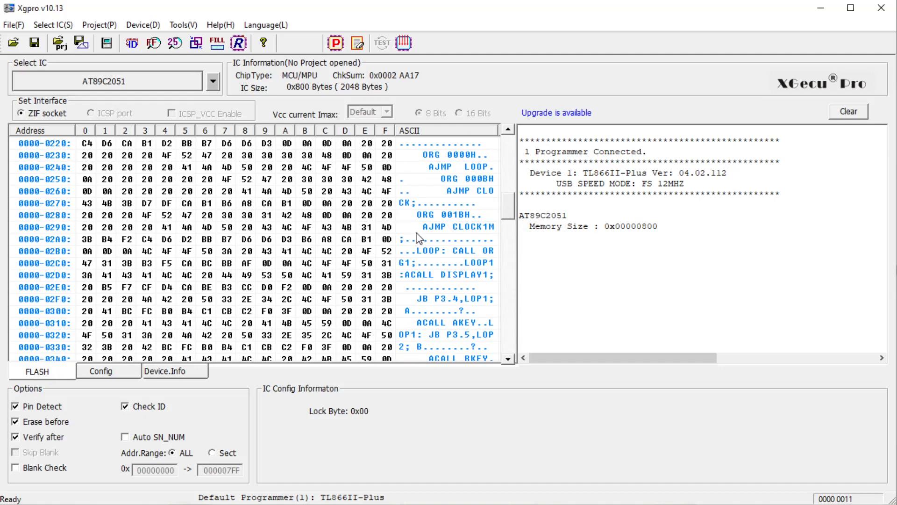
{"action": "mouse_move", "coordinate": [420, 233]}
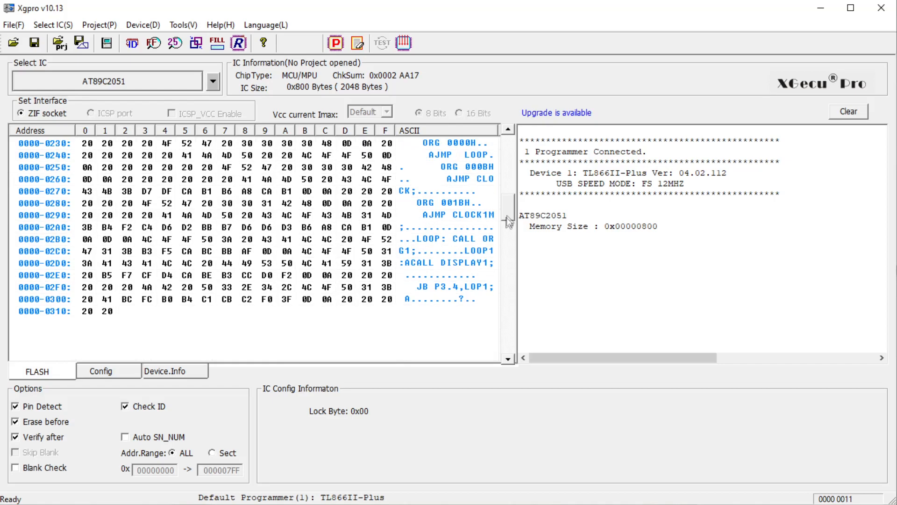
{"action": "scroll", "scroll_direction": "down", "scroll_amount": 3}
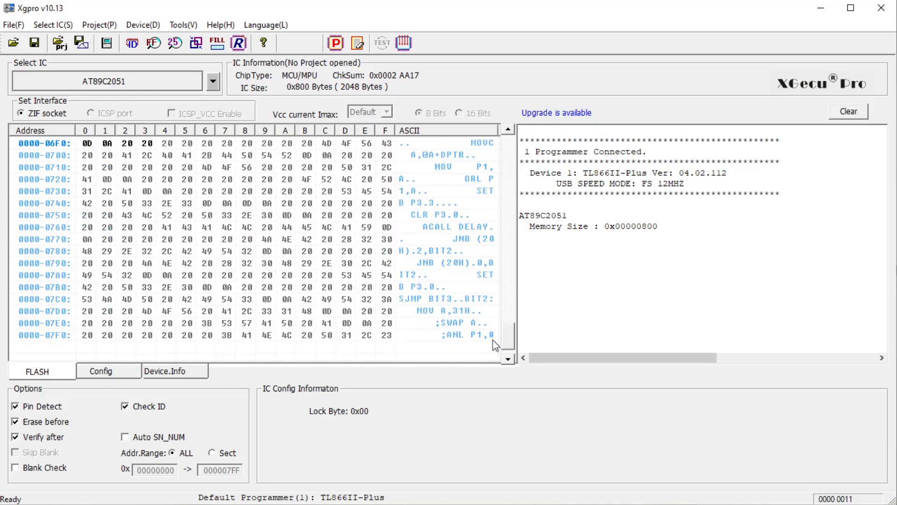
{"action": "scroll", "scroll_direction": "down", "scroll_amount": 3}
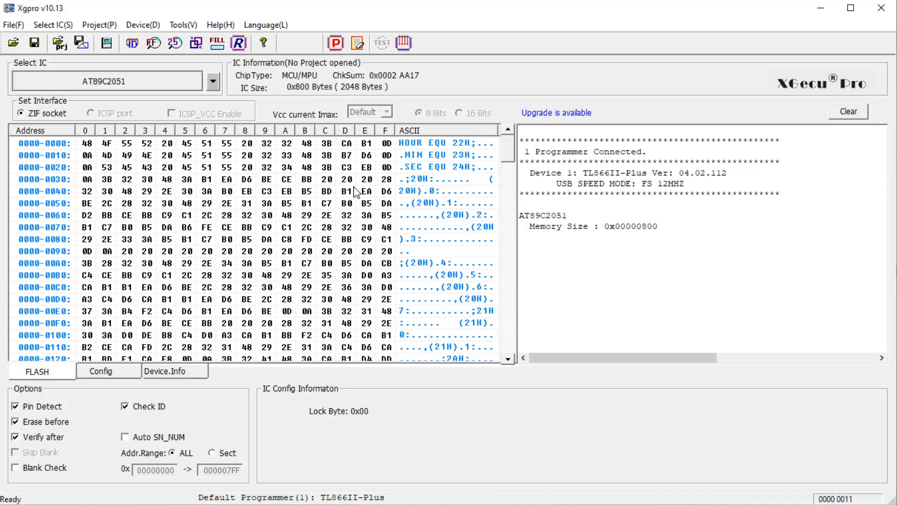
{"action": "mouse_move", "coordinate": [509, 158]}
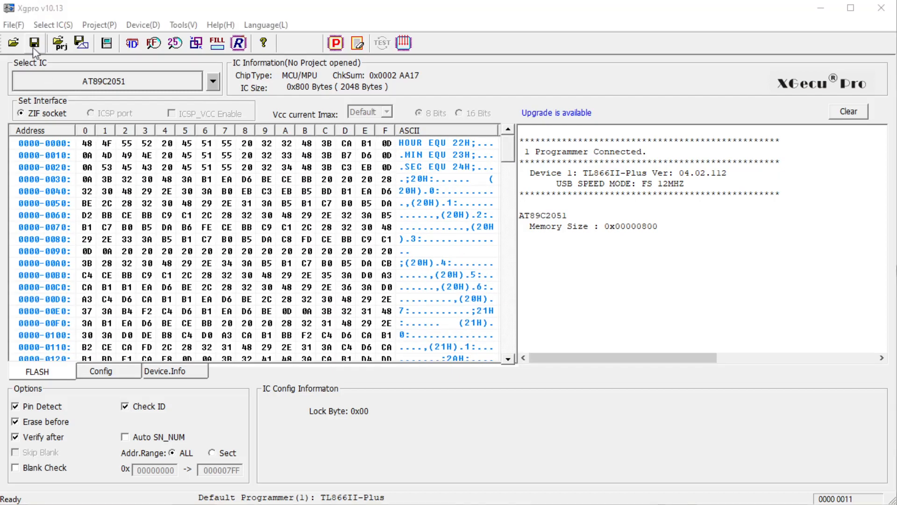
Save the buffer as E:\tmp\firmware\firmware.BIN and acknowledge the confirmation
{"action": "left_click", "coordinate": [32, 38]}
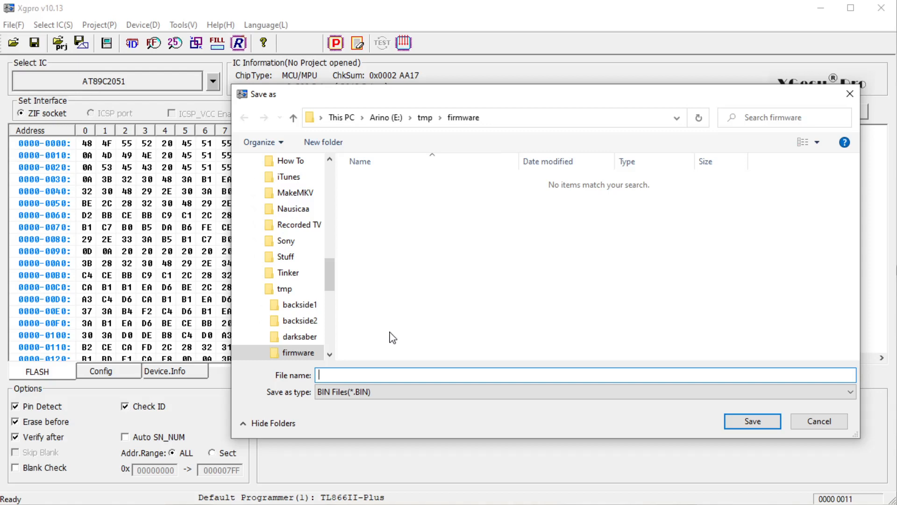
{"action": "left_click", "coordinate": [753, 421]}
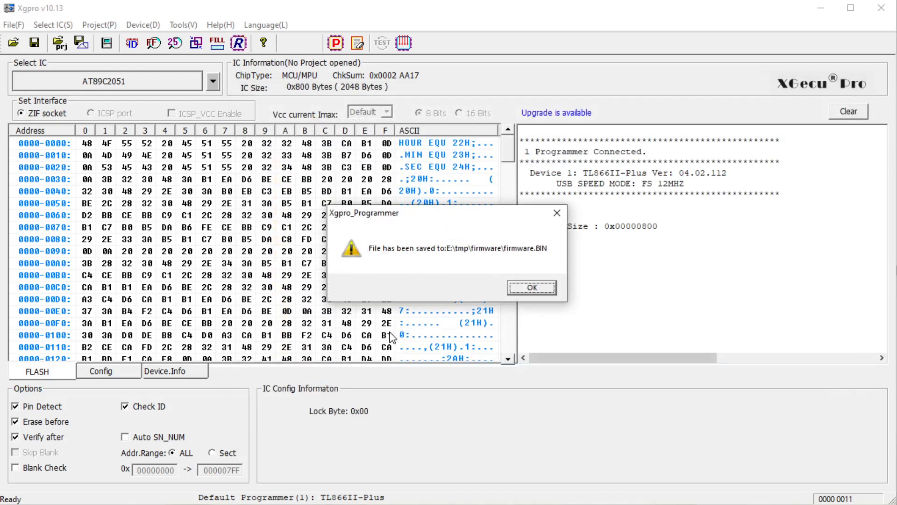
{"action": "left_click", "coordinate": [531, 287]}
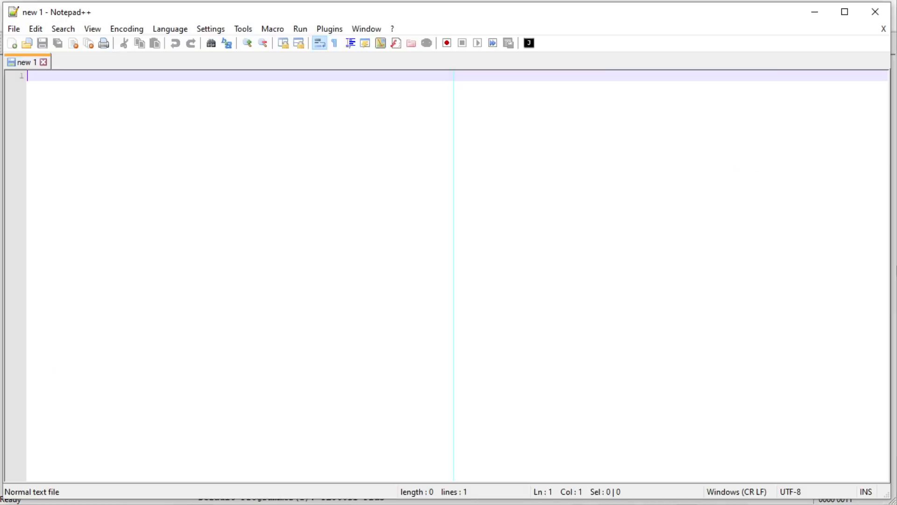
Load firmware.BIN as text and scroll through its Chinese-commented 8051 assembly source
{"action": "left_click", "coordinate": [34, 41]}
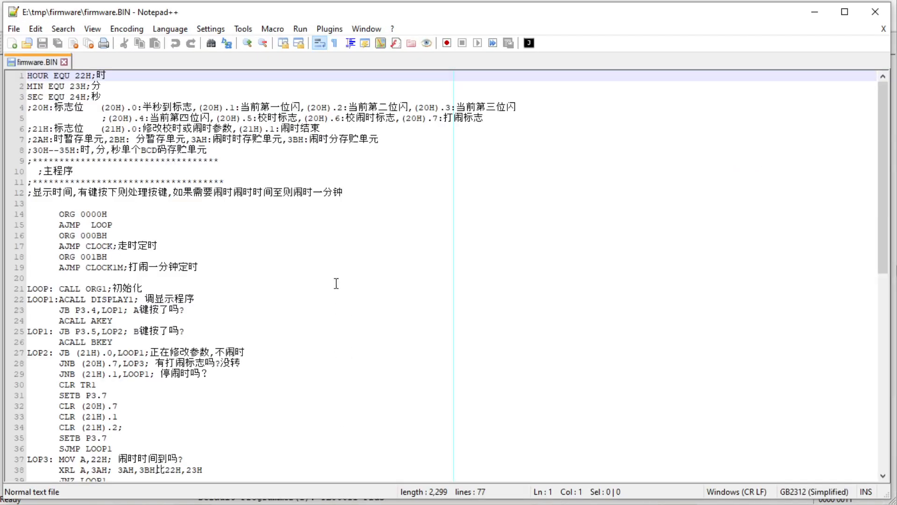
{"action": "left_click", "coordinate": [107, 257]}
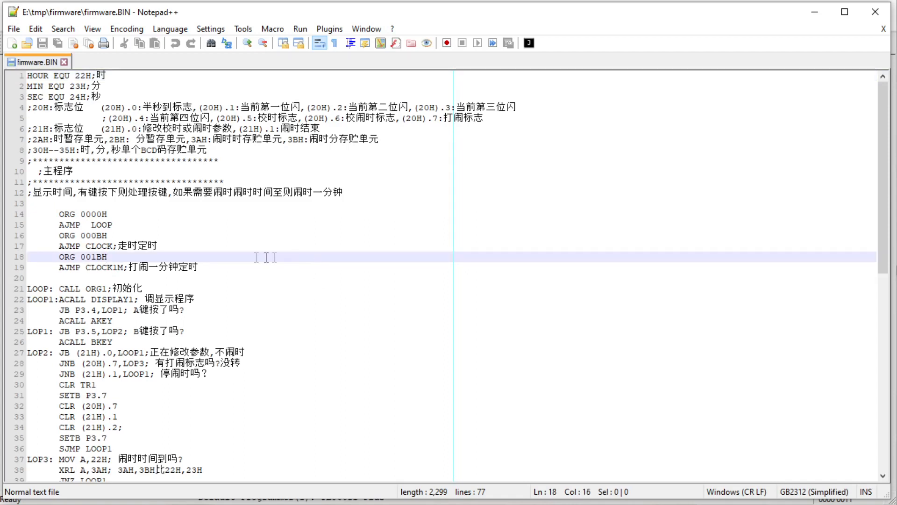
{"action": "mouse_move", "coordinate": [292, 240]}
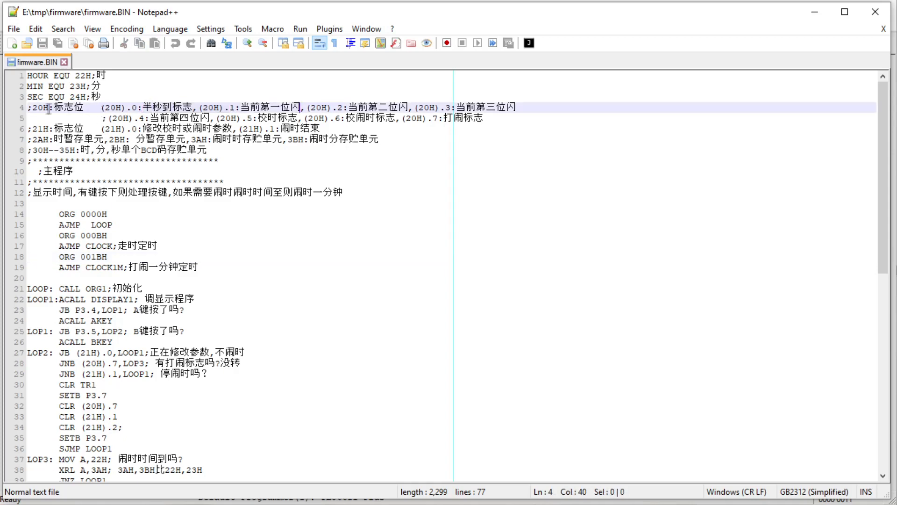
{"action": "scroll", "scroll_direction": "down", "scroll_amount": 3}
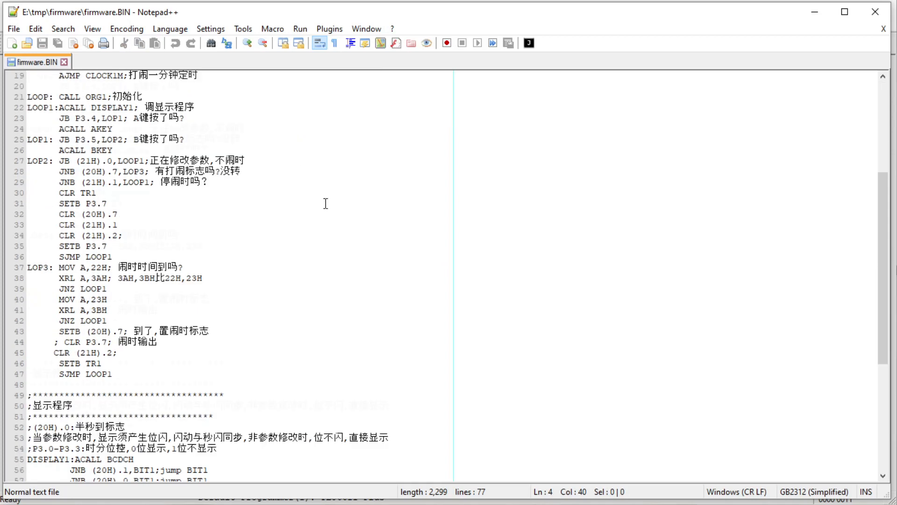
{"action": "scroll", "scroll_direction": "down", "scroll_amount": 3}
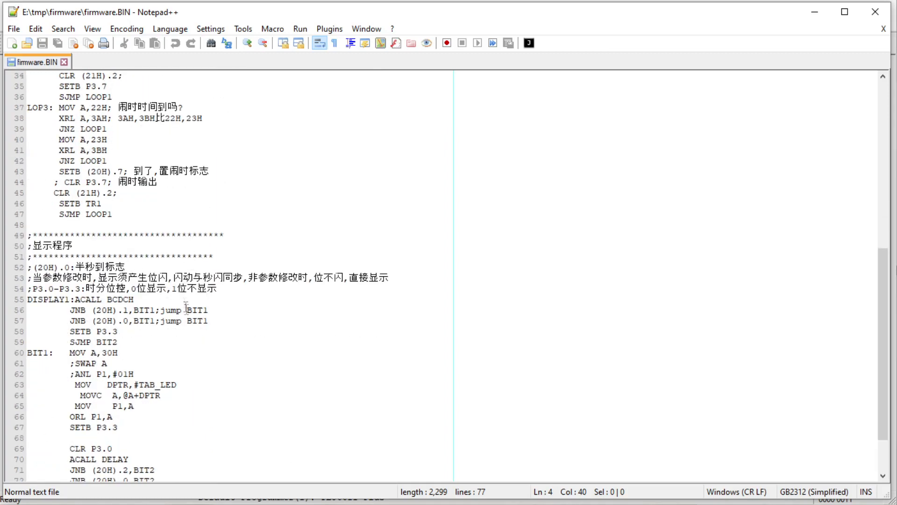
{"action": "scroll", "scroll_direction": "down", "scroll_amount": 3}
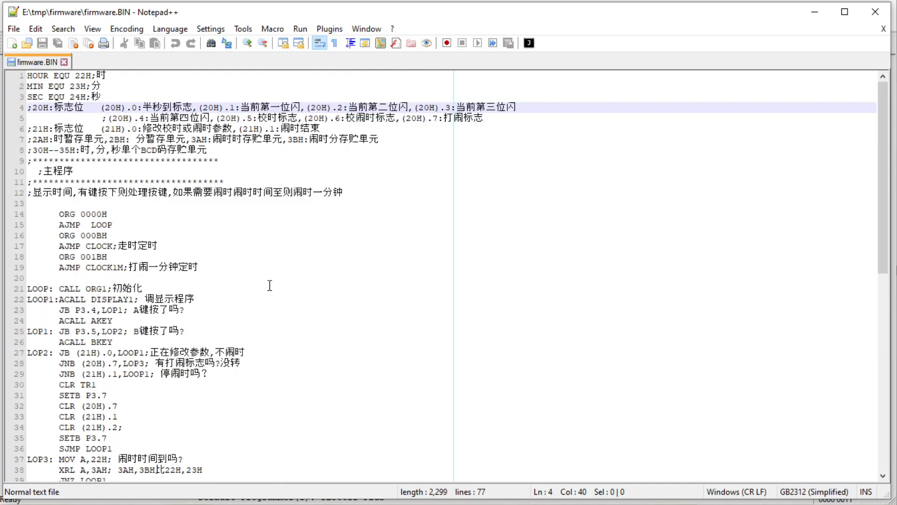
{"action": "scroll", "scroll_direction": "down", "scroll_amount": 3}
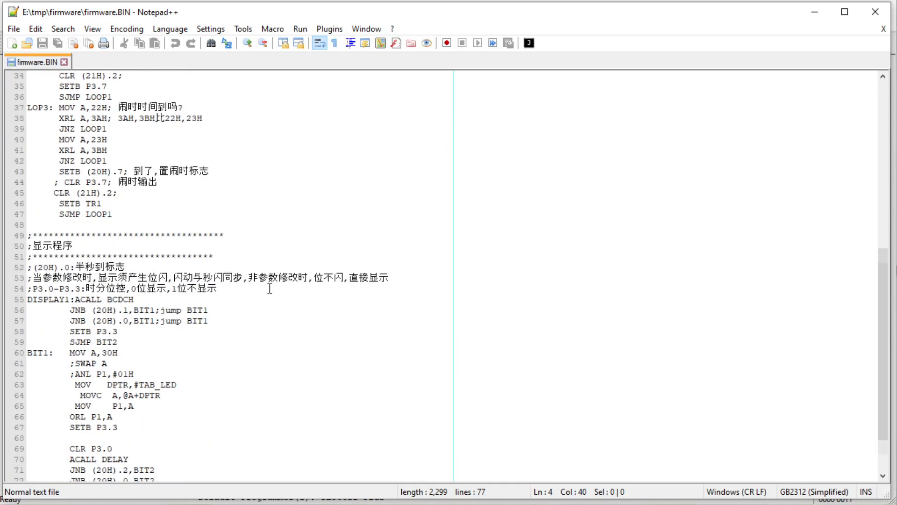
{"action": "scroll", "scroll_direction": "down", "scroll_amount": 3}
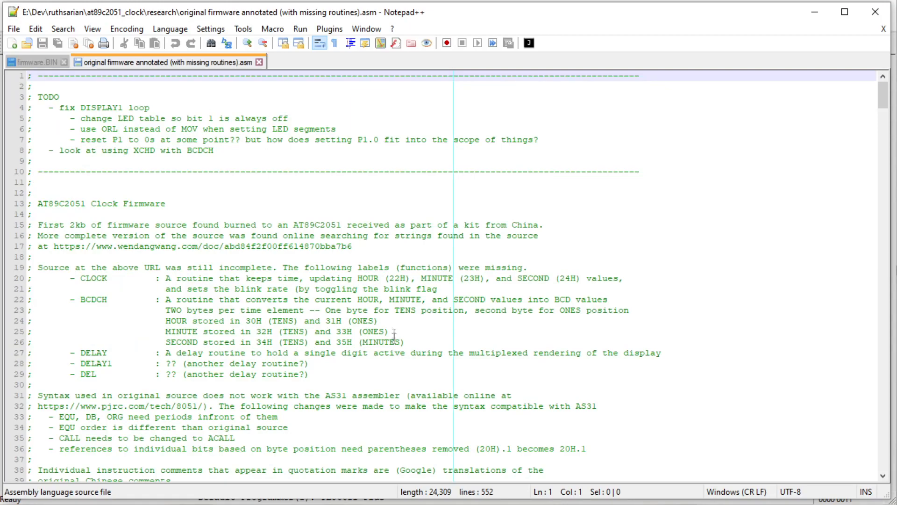
Scroll the annotated .asm file, then load HX12C013_AT89C2051.ASM in a new tab
{"action": "scroll", "scroll_direction": "down", "scroll_amount": 3}
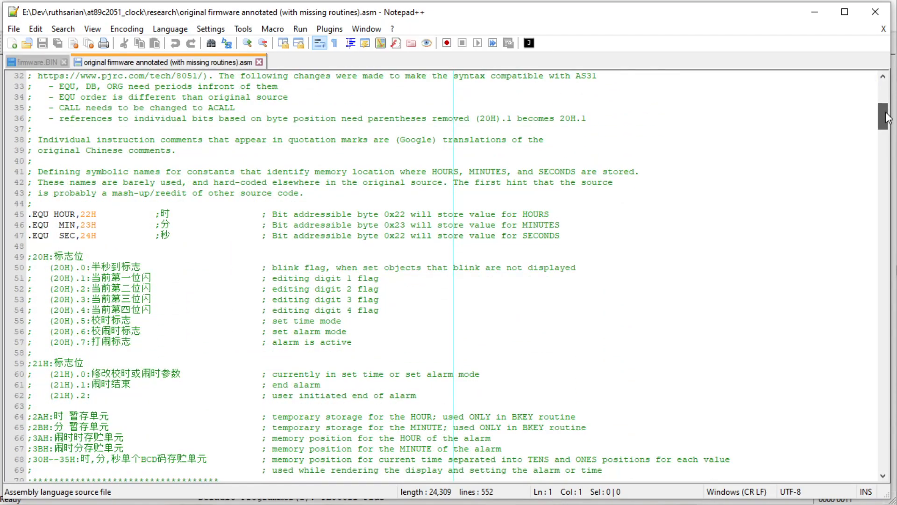
{"action": "scroll", "scroll_direction": "down", "scroll_amount": 3}
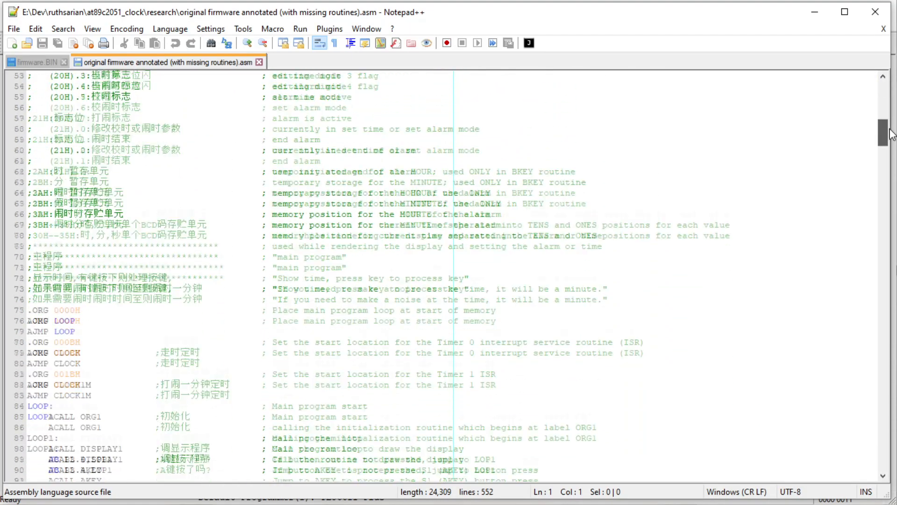
{"action": "scroll", "scroll_direction": "down", "scroll_amount": 3}
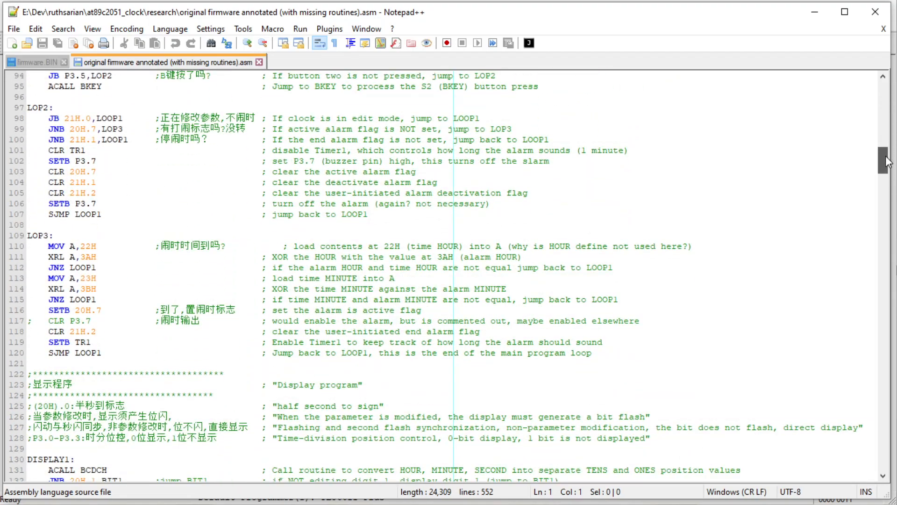
{"action": "scroll", "scroll_direction": "down", "scroll_amount": 3}
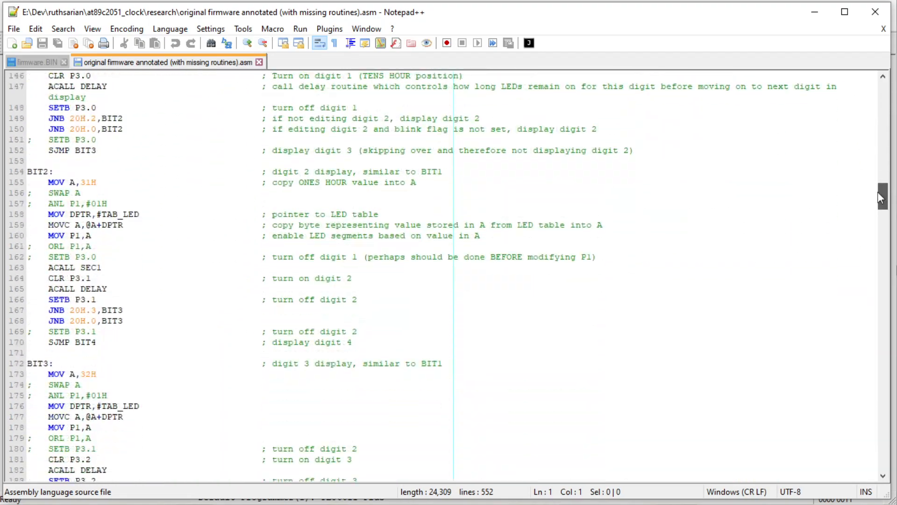
{"action": "scroll", "scroll_direction": "down", "scroll_amount": 3}
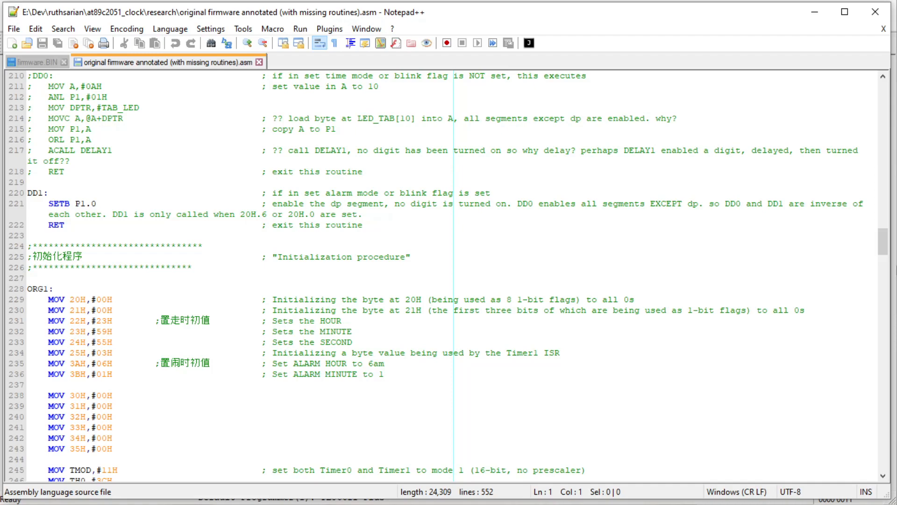
{"action": "left_click", "coordinate": [325, 63]}
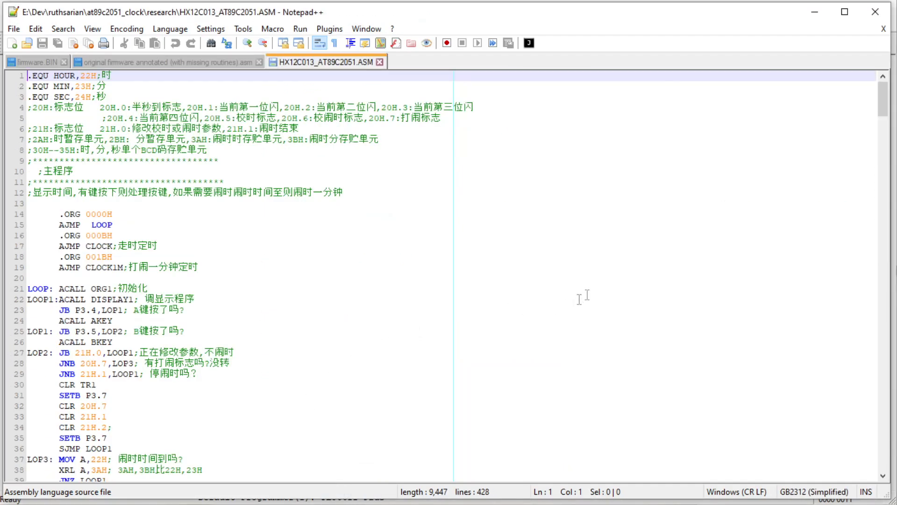
Scroll HX12C013_AT89C2051.ASM, then load src\main.c in a new tab
{"action": "scroll", "scroll_direction": "down", "scroll_amount": 3}
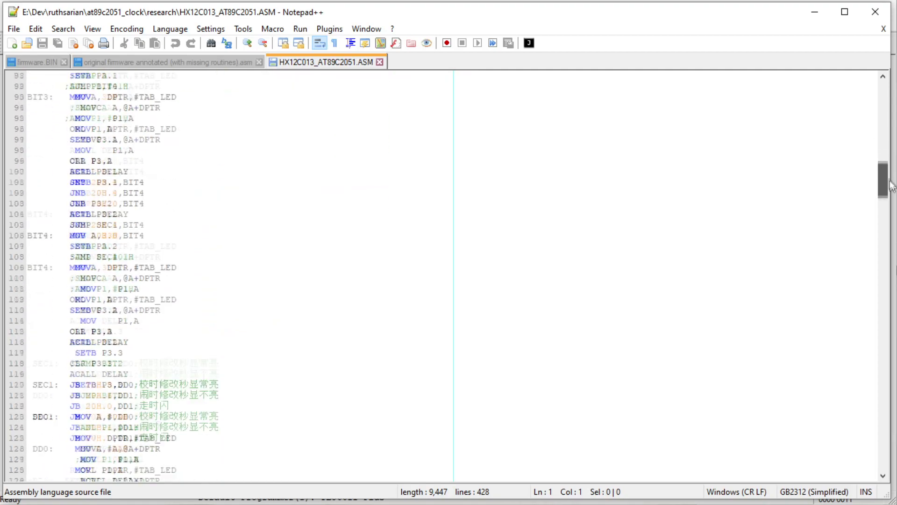
{"action": "scroll", "scroll_direction": "down", "scroll_amount": 3}
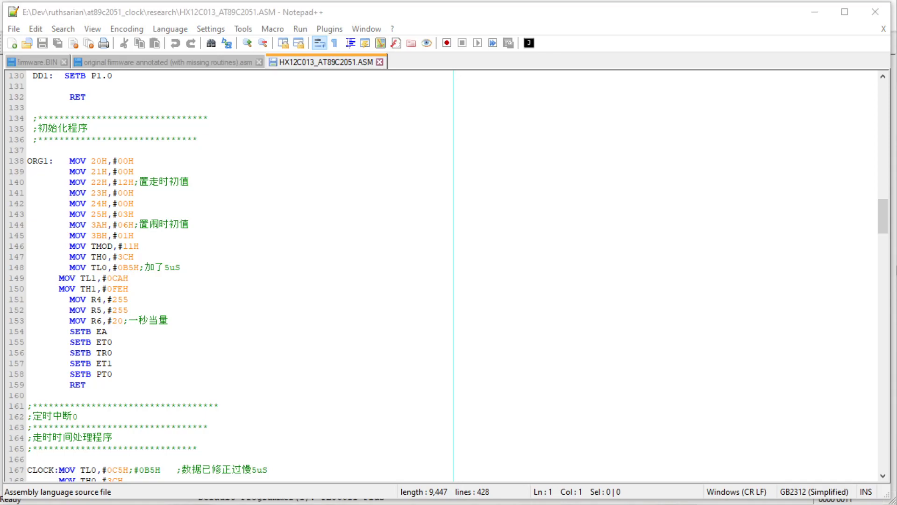
{"action": "left_click", "coordinate": [406, 62]}
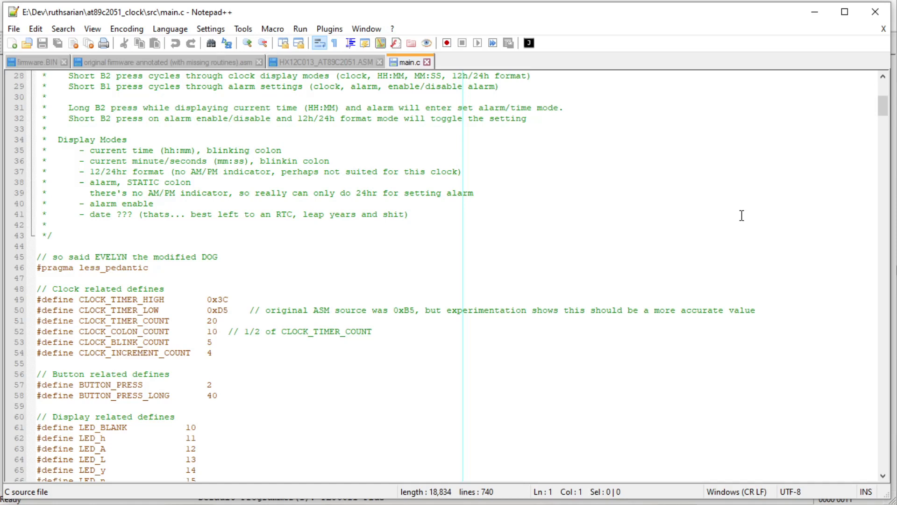
{"action": "mouse_move", "coordinate": [884, 108]}
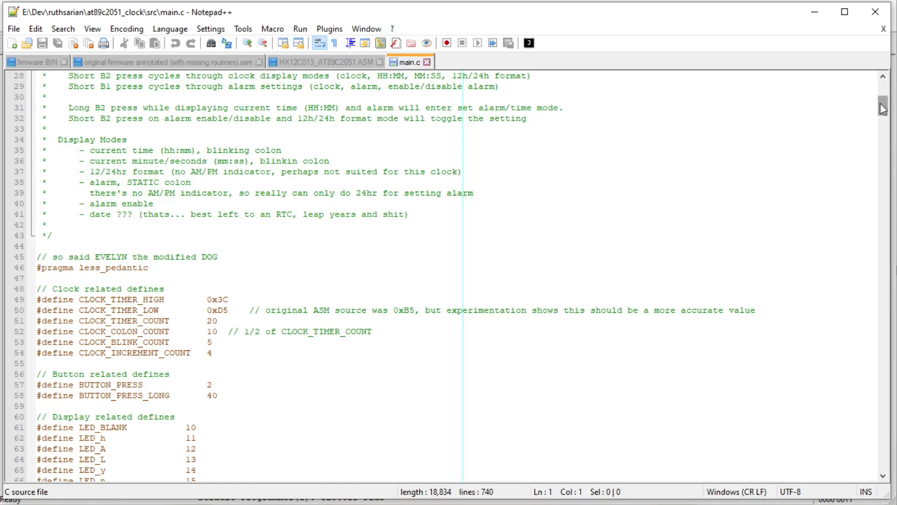
{"action": "scroll", "scroll_direction": "down", "scroll_amount": 3}
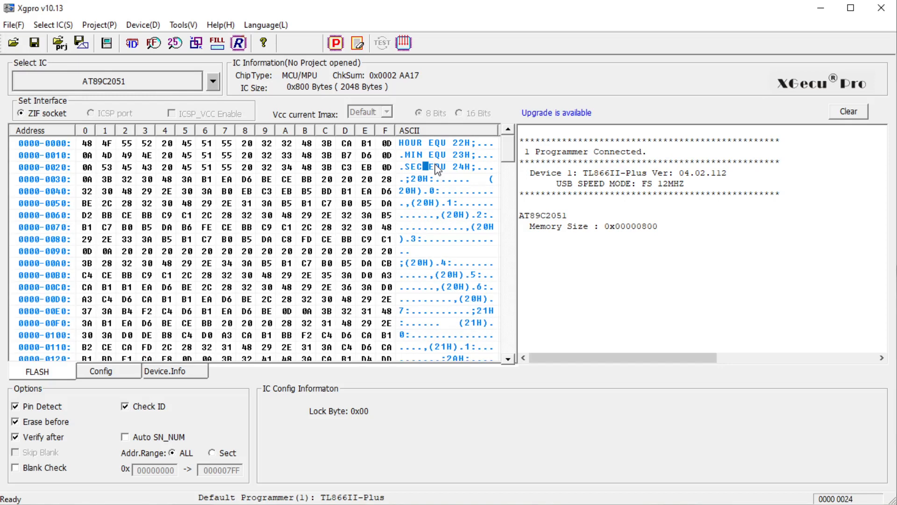
{"action": "mouse_move", "coordinate": [413, 184]}
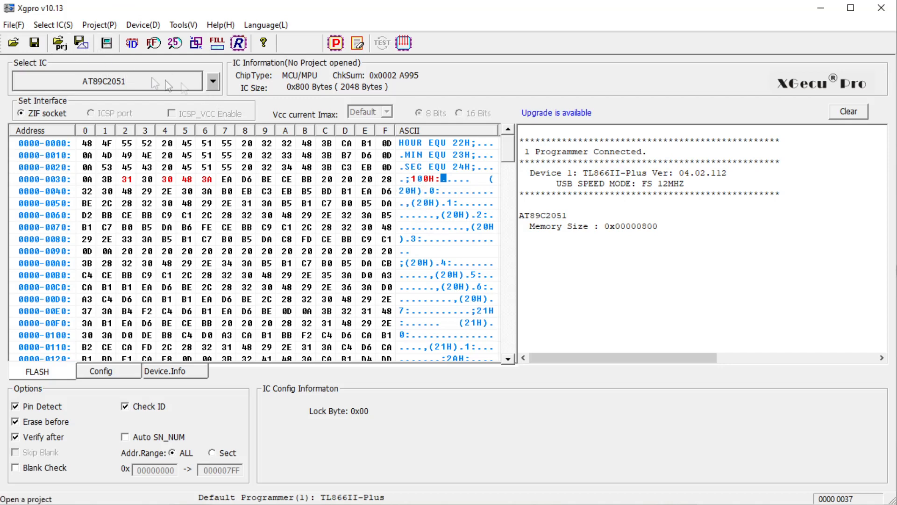
Write the edited buffer into the AT89C2051 and close the successful programming results
{"action": "left_click", "coordinate": [335, 42]}
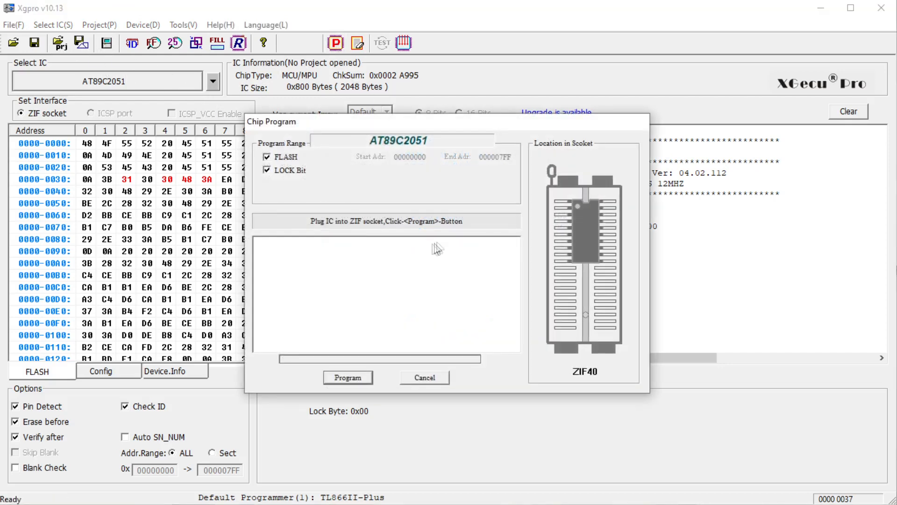
{"action": "left_click", "coordinate": [348, 377]}
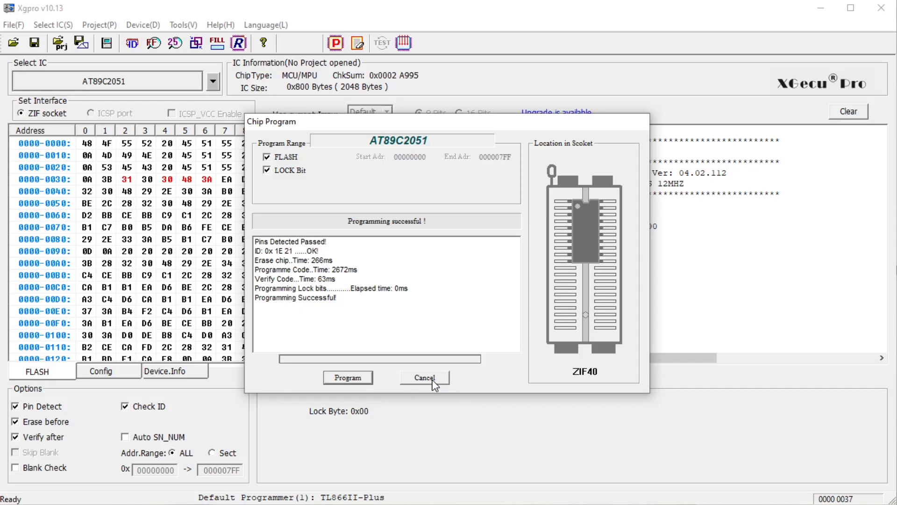
{"action": "left_click", "coordinate": [423, 377]}
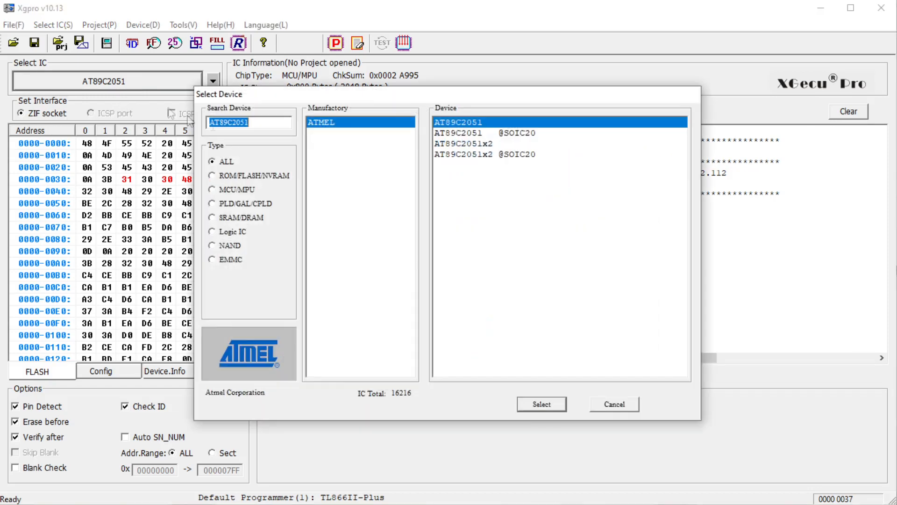
Switch the device to AT89C2051x2 to blank the buffer to FF, then back to AT89C2051
{"action": "left_click", "coordinate": [463, 143]}
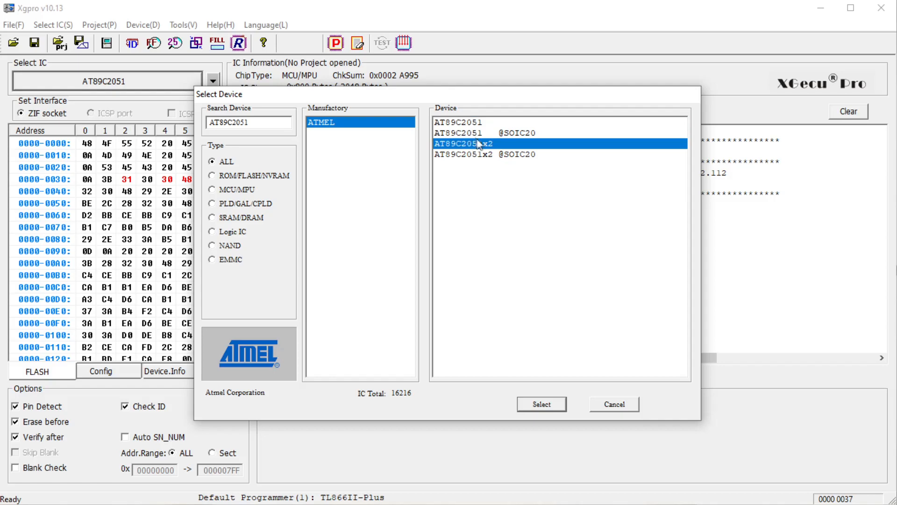
{"action": "left_click", "coordinate": [542, 403]}
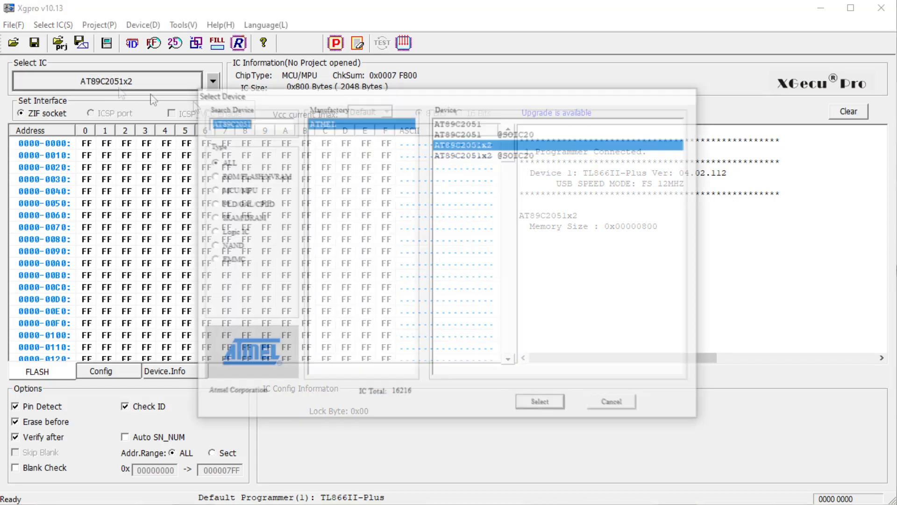
{"action": "left_click", "coordinate": [539, 401]}
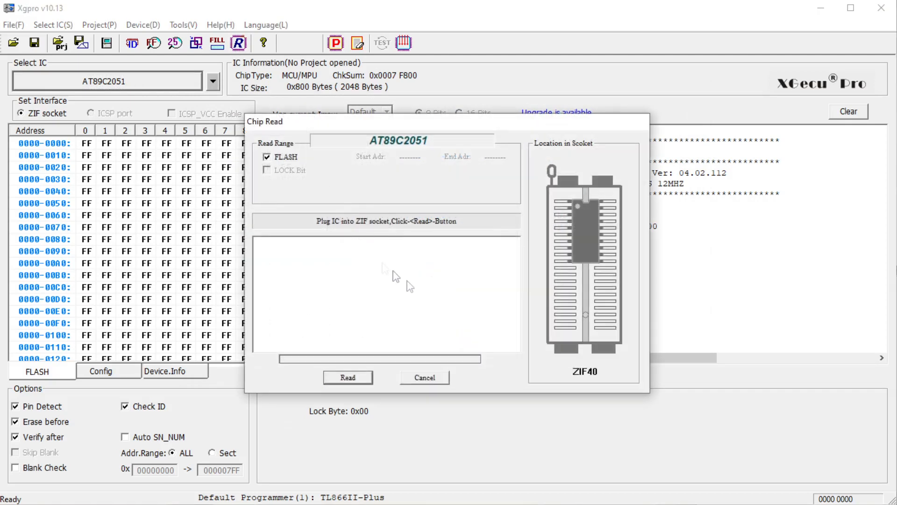
Read the programmed flash back into the buffer, giving checksum 0x0002 A9A0
{"action": "left_click", "coordinate": [348, 377]}
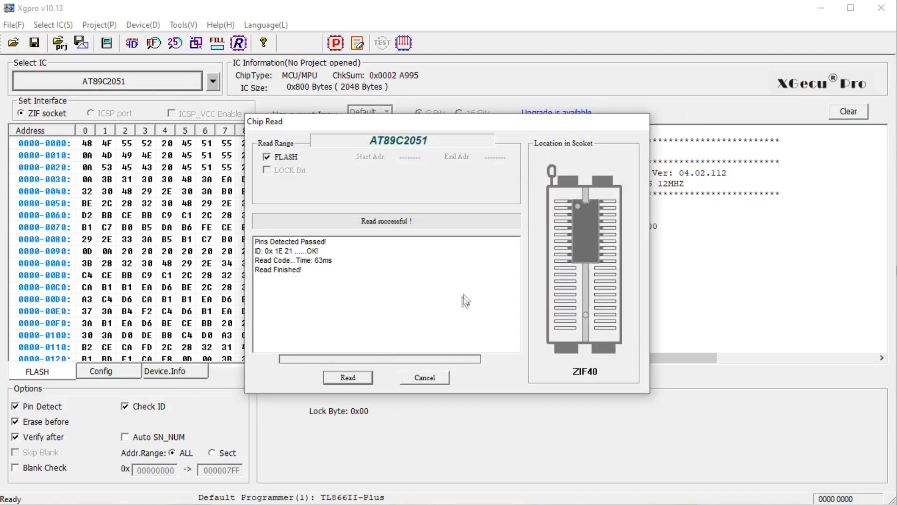
{"action": "left_click", "coordinate": [424, 377]}
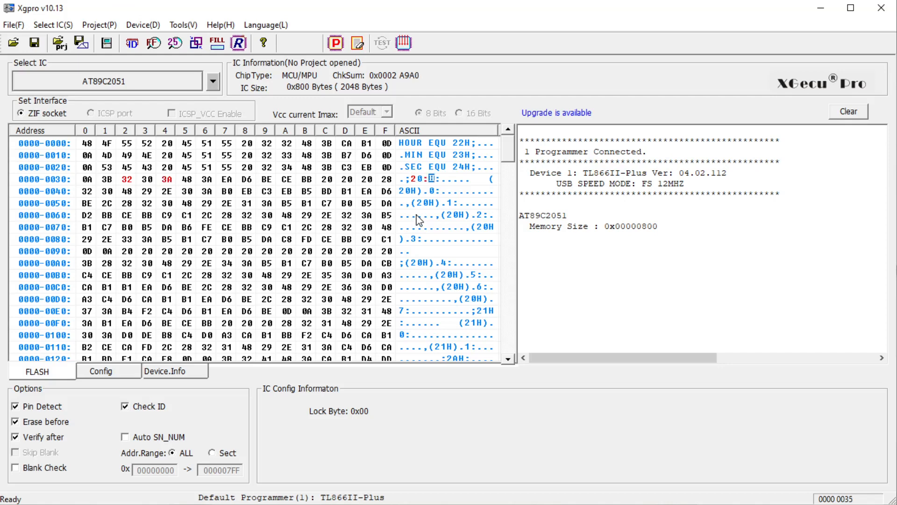
{"action": "mouse_move", "coordinate": [264, 154]}
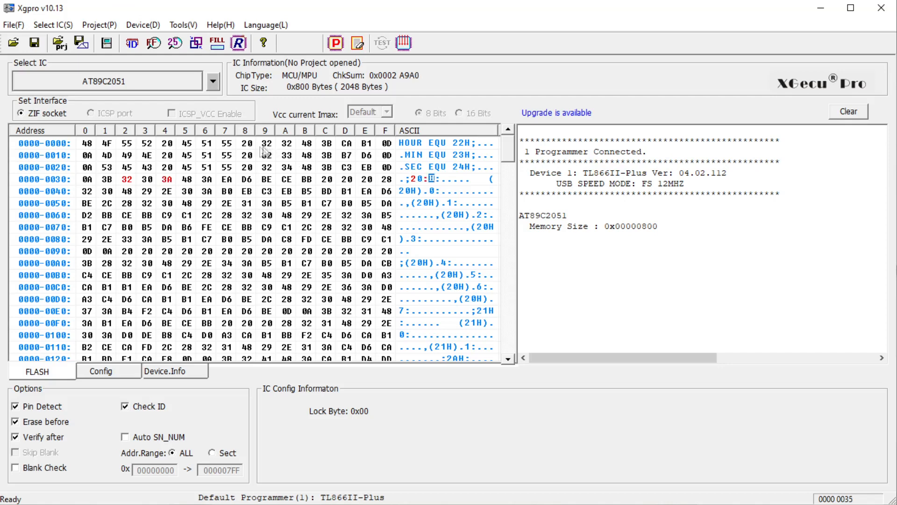